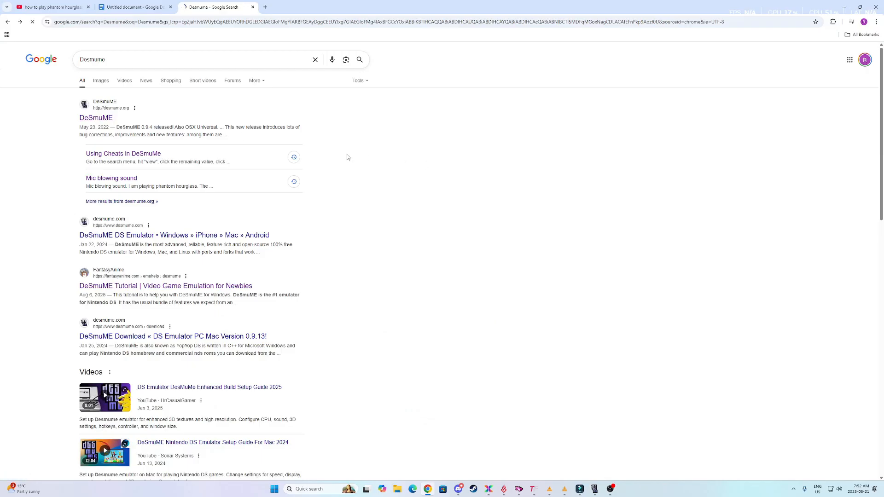
- Go from the search results through desmume.org to the GitHub 0.9.13 release page
{"action": "left_click", "coordinate": [96, 117]}
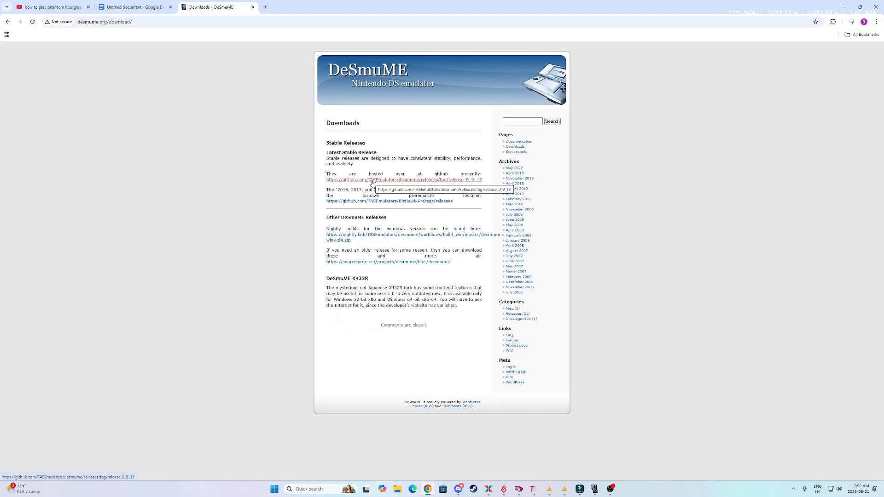
{"action": "left_click", "coordinate": [403, 180]}
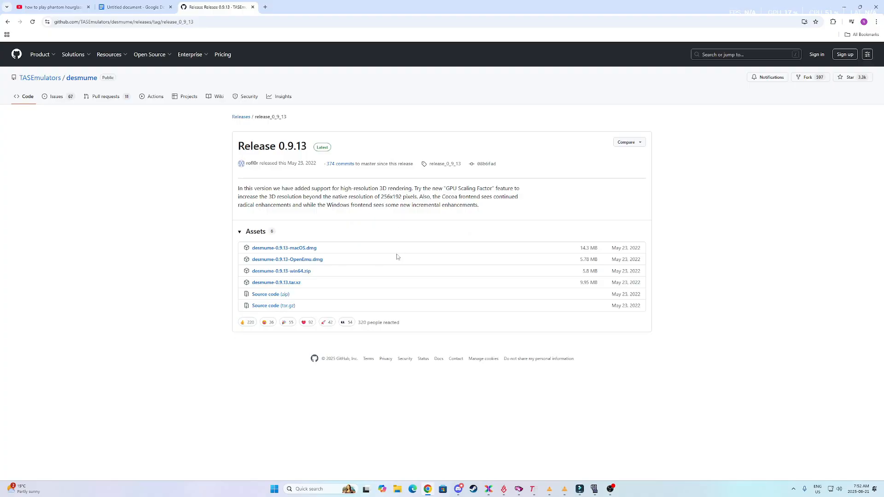
{"action": "mouse_move", "coordinate": [281, 271]}
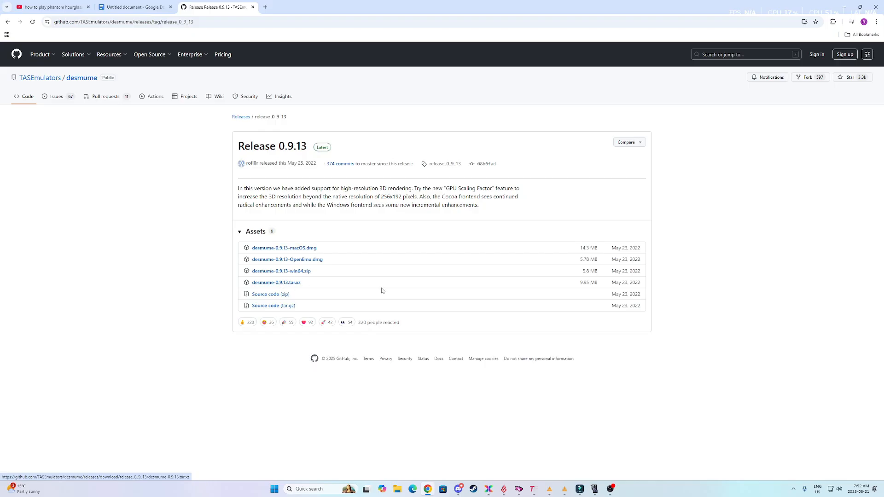
{"action": "mouse_move", "coordinate": [282, 270]}
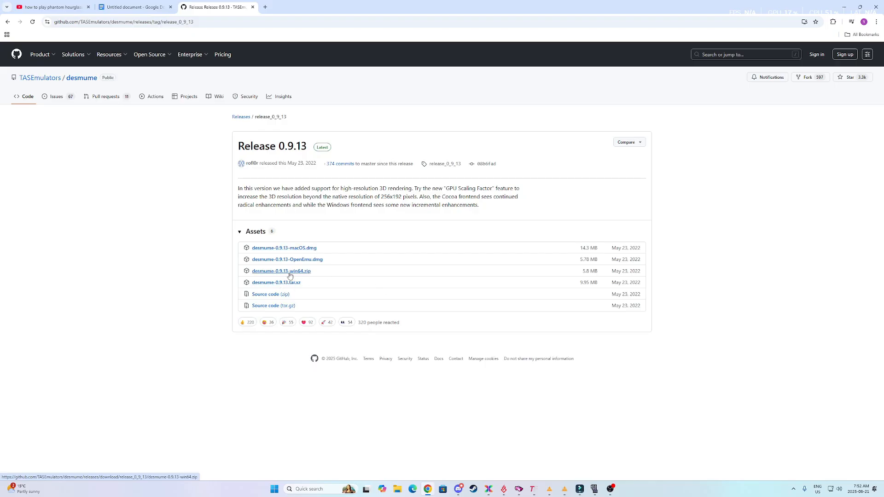
- Save desmume-0.9.13-win64.zip into the 'delete later' folder and view its contents
{"action": "left_click", "coordinate": [282, 271]}
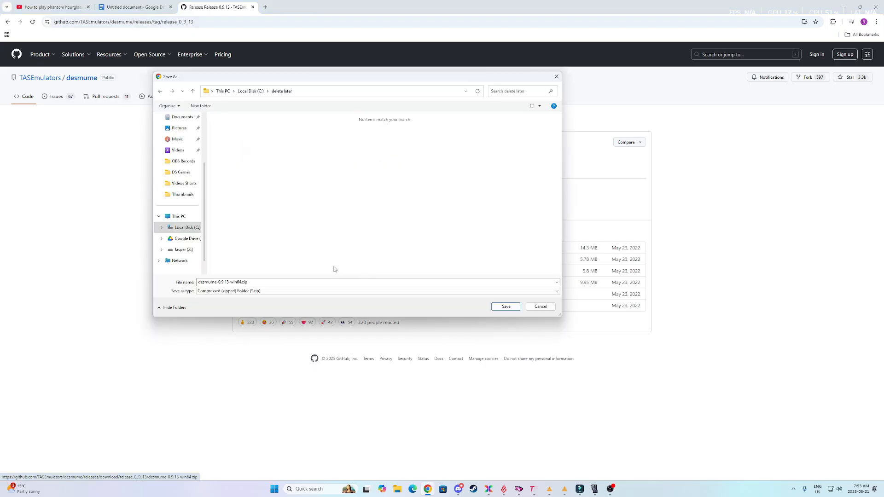
{"action": "left_click", "coordinate": [282, 91]}
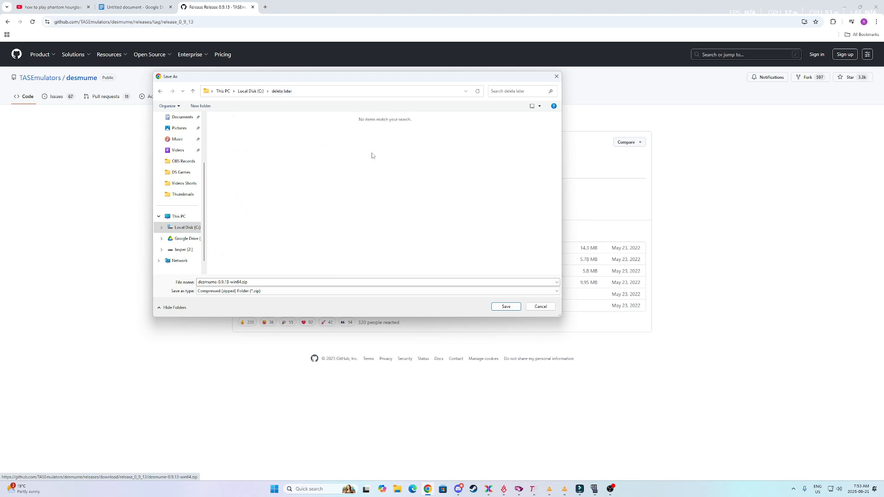
{"action": "left_click", "coordinate": [539, 306]}
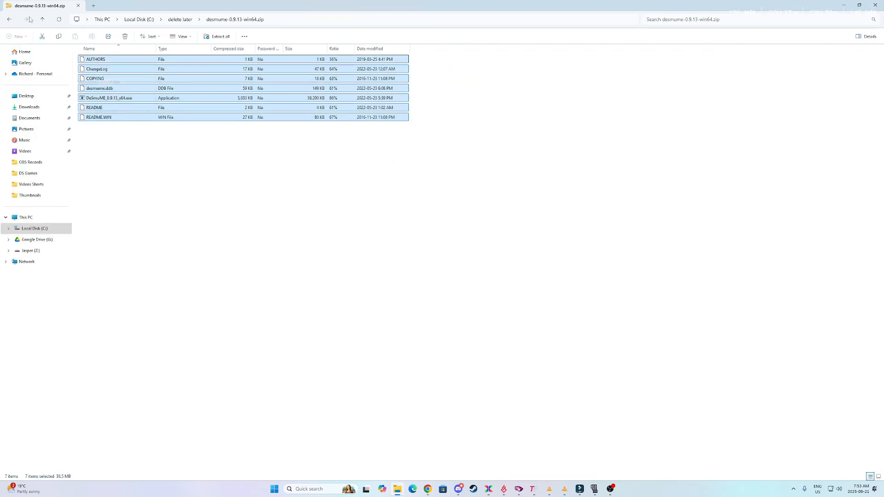
- Run DeSmuME_0.9.13_x64.exe from C:\ROMS\DS Games\DESMUME
{"action": "left_click", "coordinate": [9, 18]}
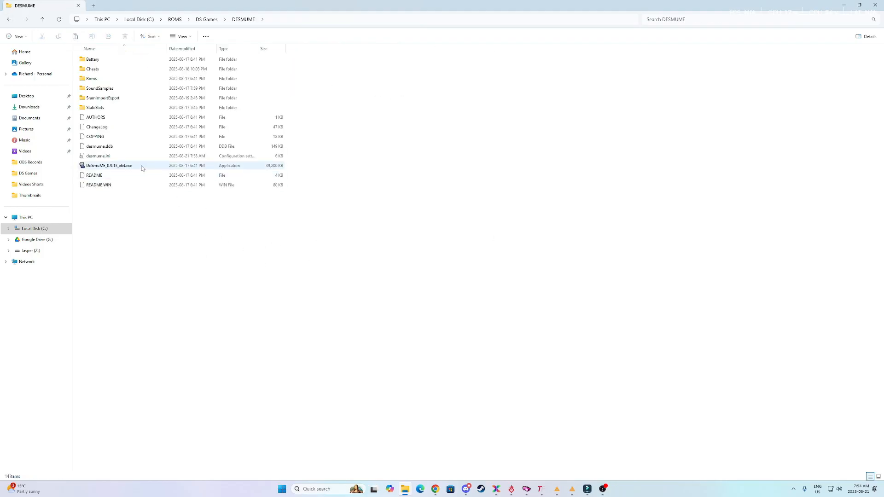
{"action": "mouse_move", "coordinate": [136, 167]}
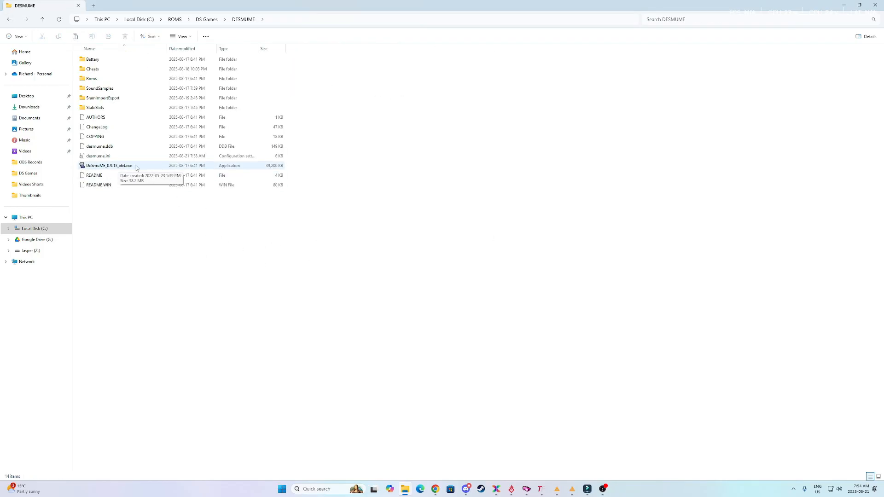
{"action": "double_click", "coordinate": [109, 165]}
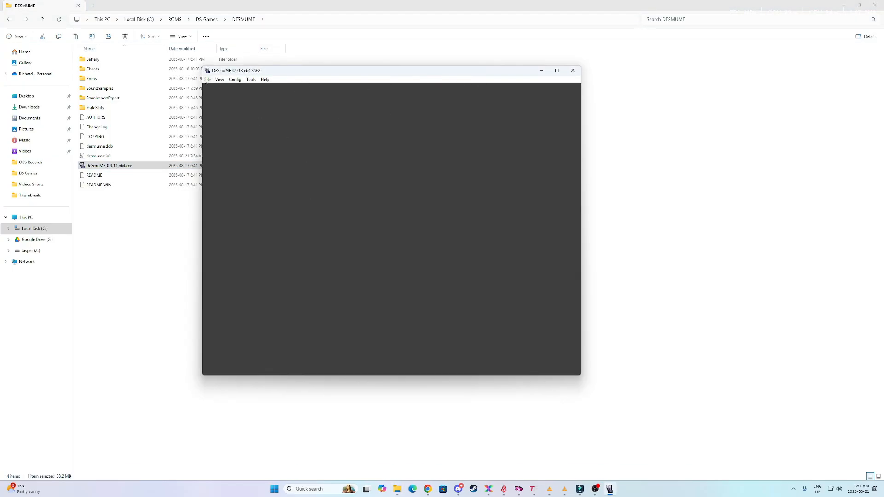
- Load the Phantom Hourglass ROM and maximize the emulator window
{"action": "left_click", "coordinate": [208, 79]}
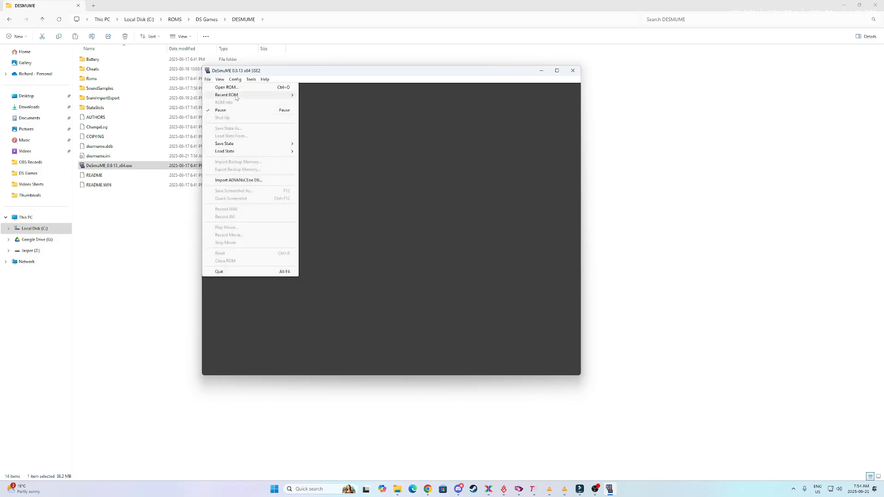
{"action": "mouse_move", "coordinate": [225, 88]}
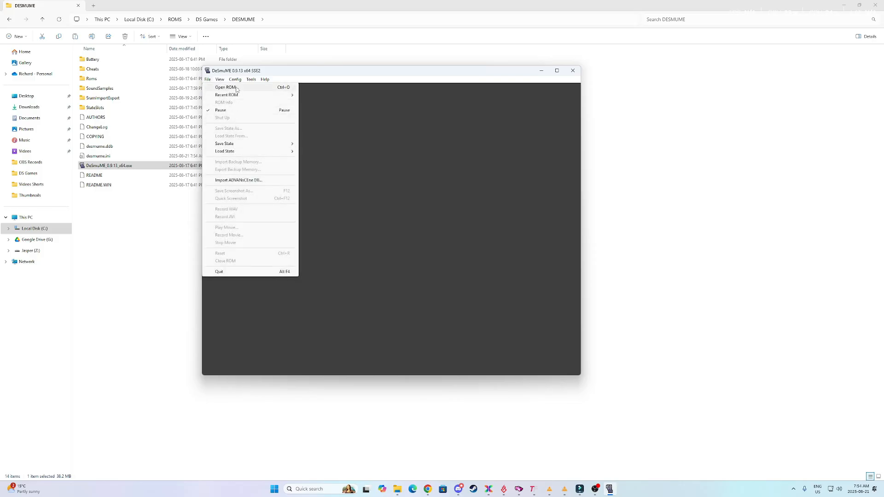
{"action": "left_click", "coordinate": [227, 94]}
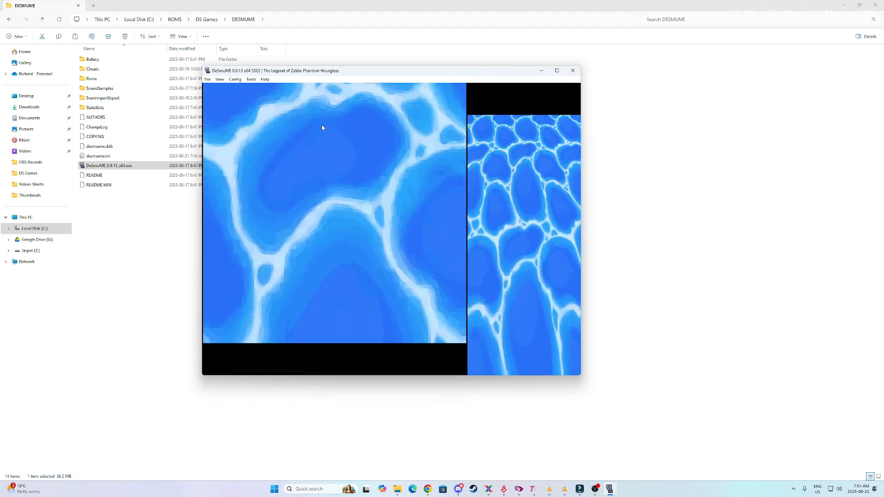
{"action": "left_click", "coordinate": [556, 71]}
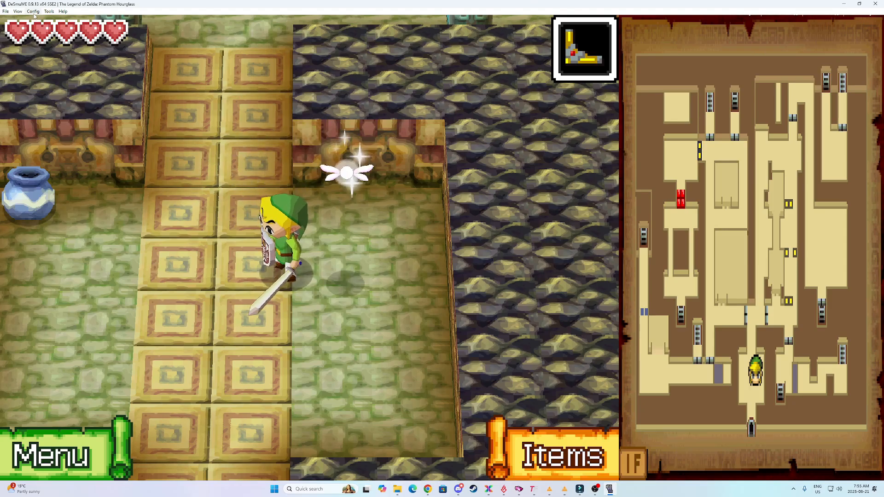
- Set the screen size ratio (L:R) to 1.2 : 0.8 from the View menu
{"action": "left_click", "coordinate": [18, 11]}
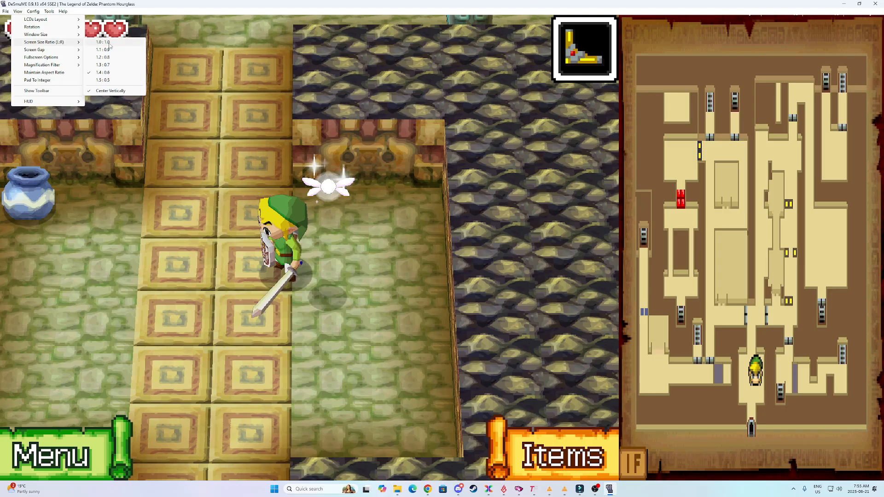
{"action": "mouse_move", "coordinate": [112, 45]}
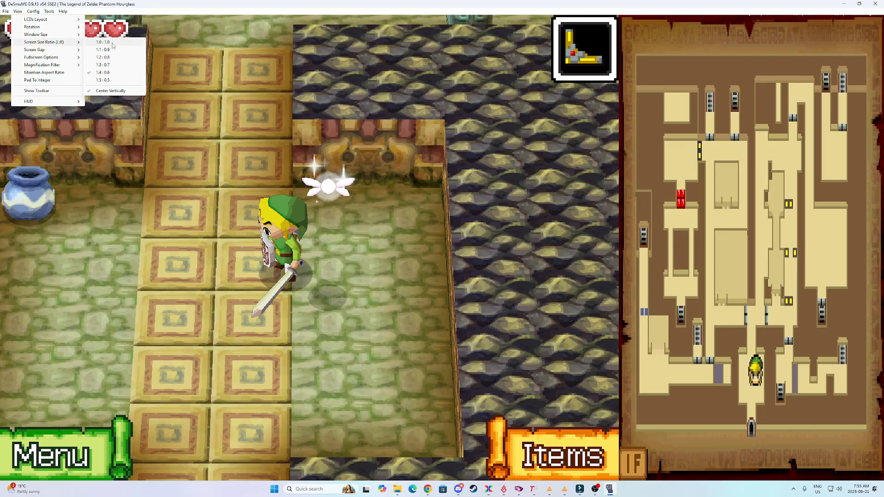
{"action": "mouse_move", "coordinate": [114, 53]}
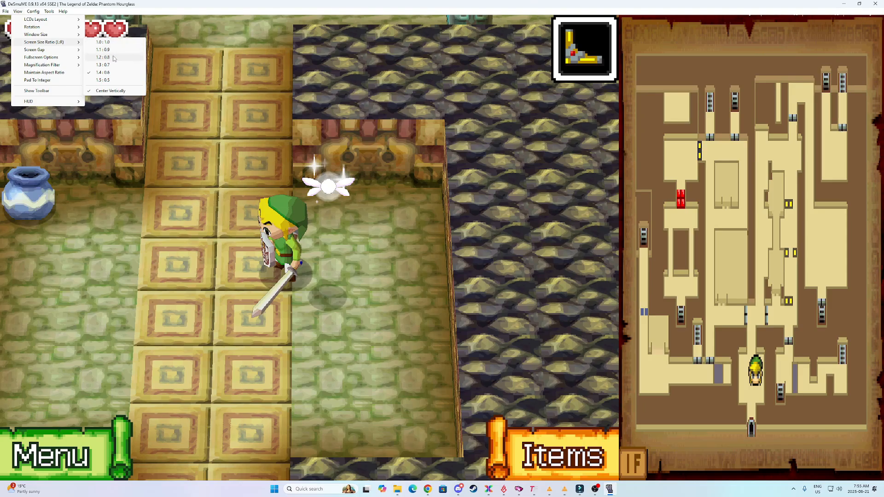
{"action": "mouse_move", "coordinate": [116, 74]}
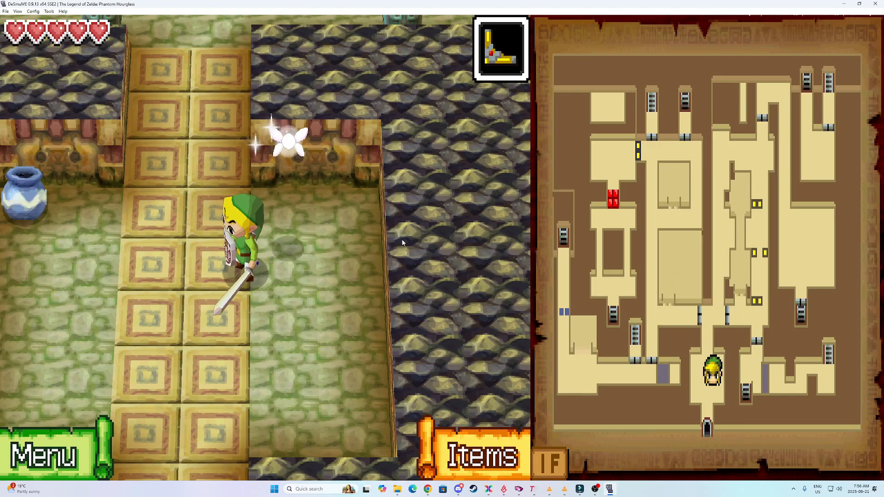
- Choose SoftRasterizer as the 3D rendering engine in 3D Settings and apply it
{"action": "left_click", "coordinate": [33, 11]}
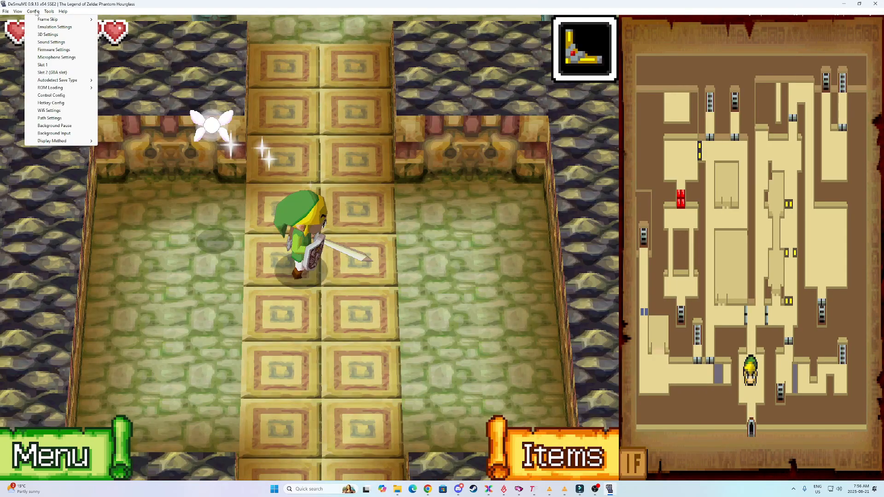
{"action": "mouse_move", "coordinate": [47, 34]}
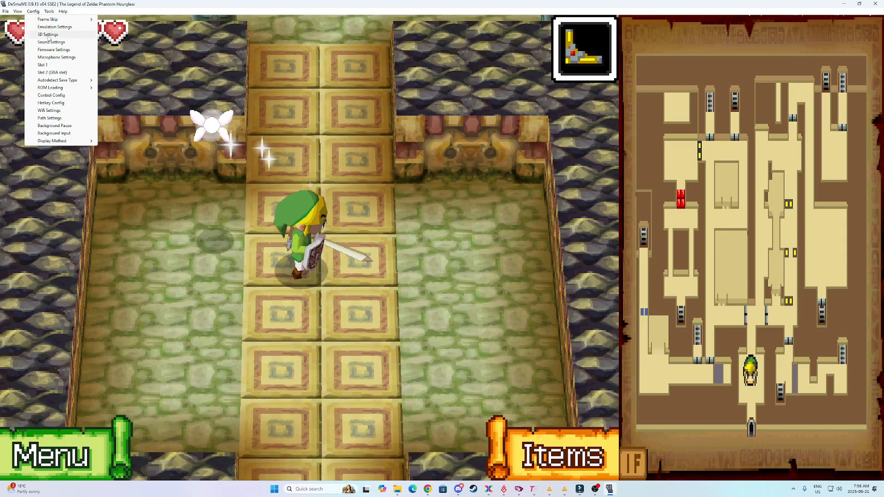
{"action": "left_click", "coordinate": [47, 34]}
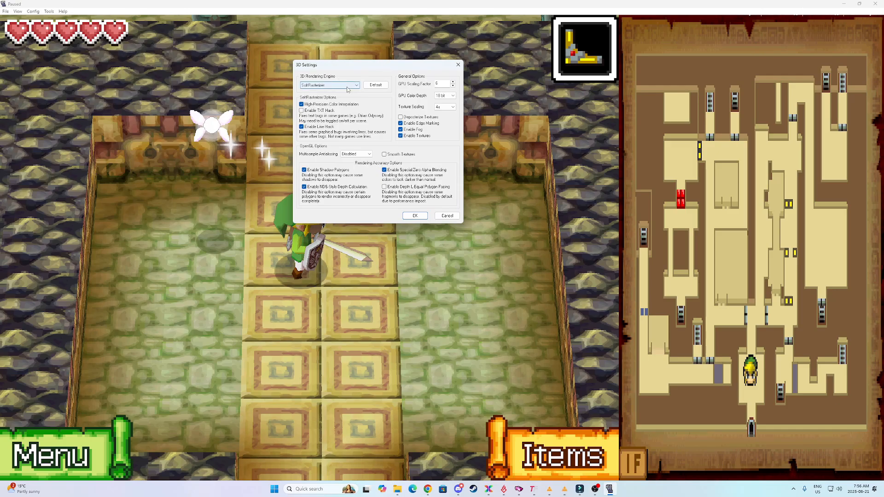
{"action": "left_click", "coordinate": [330, 85]}
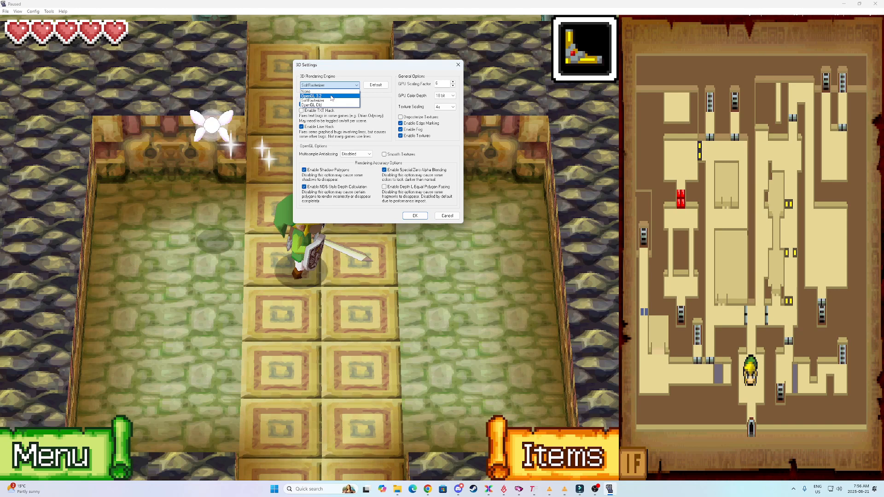
{"action": "mouse_move", "coordinate": [330, 102]}
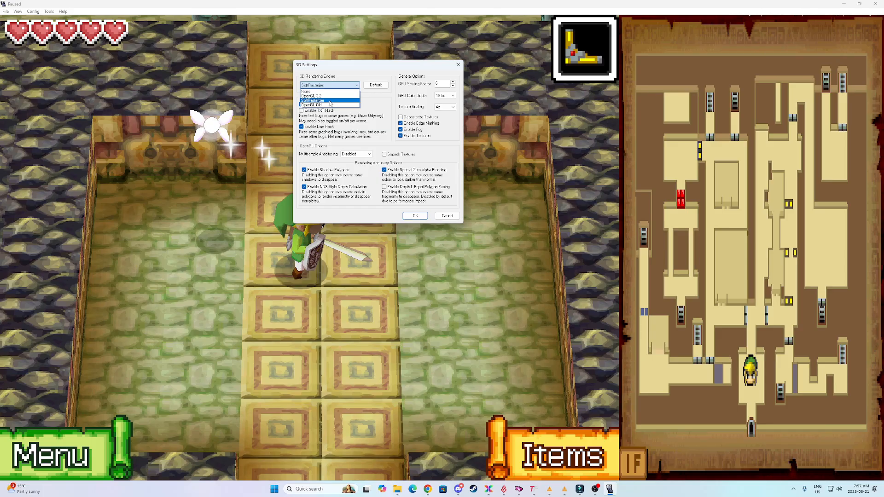
{"action": "left_click", "coordinate": [313, 100]}
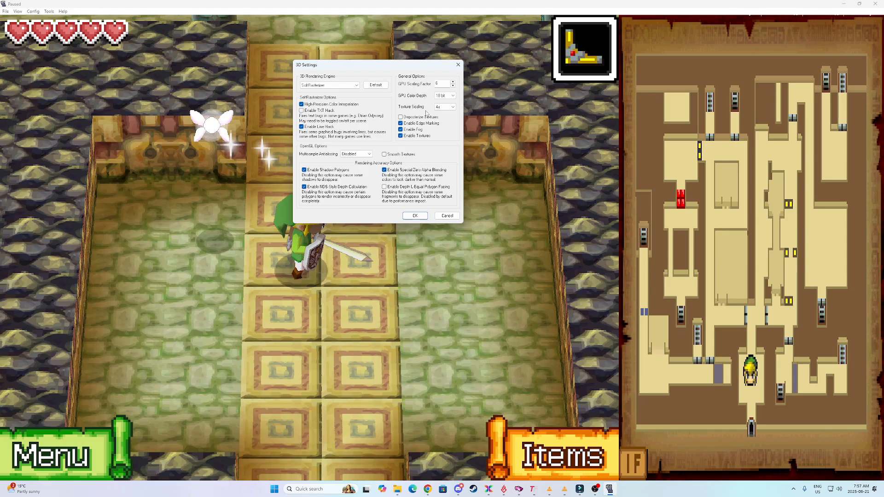
{"action": "left_click", "coordinate": [445, 107]}
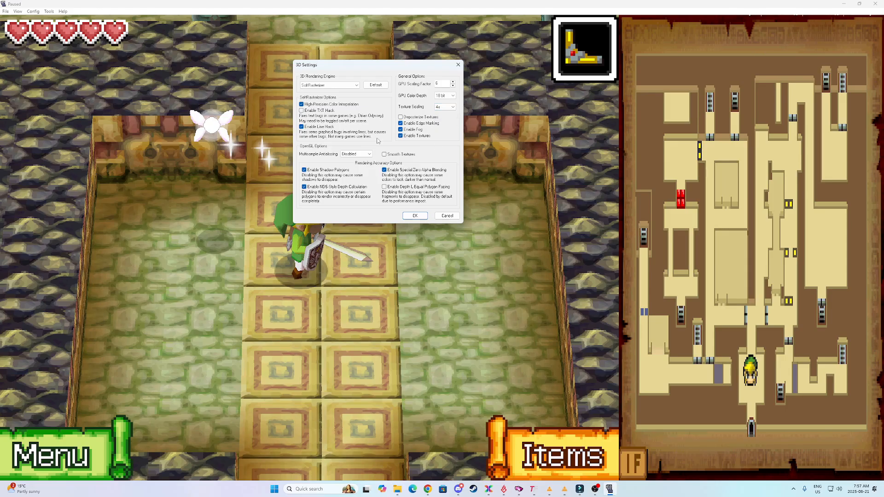
{"action": "mouse_move", "coordinate": [415, 149]}
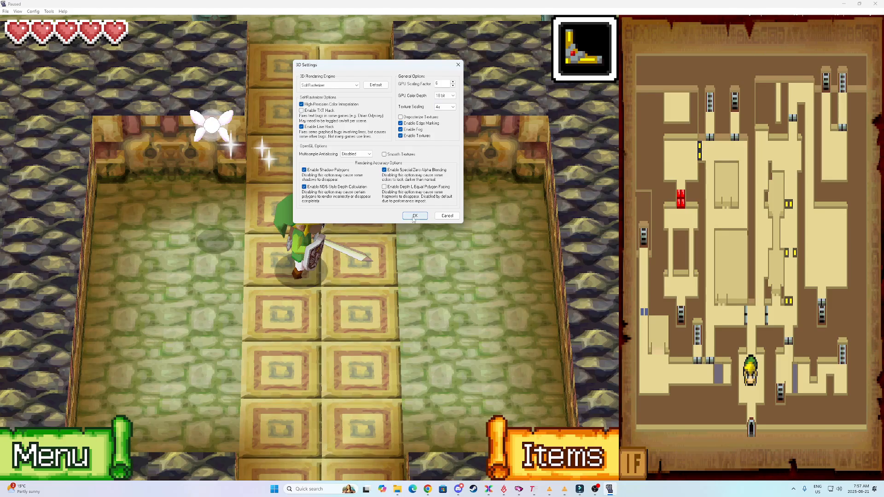
{"action": "left_click", "coordinate": [414, 215]}
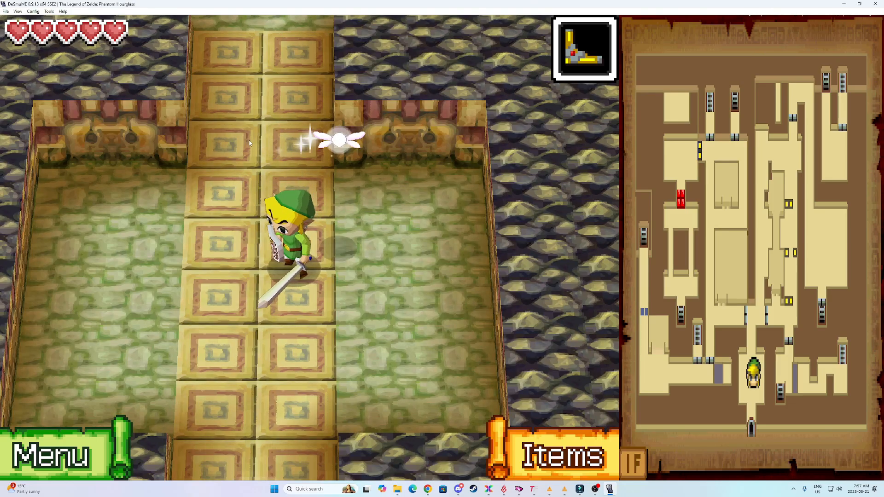
- In Microphone Settings, select 'Use Microphone Samples' instead of internal noise
{"action": "left_click", "coordinate": [33, 11]}
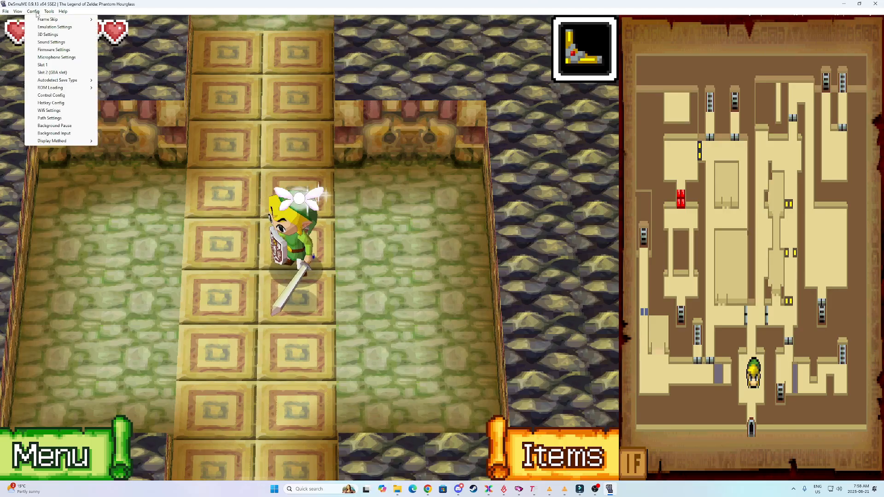
{"action": "left_click", "coordinate": [57, 57]}
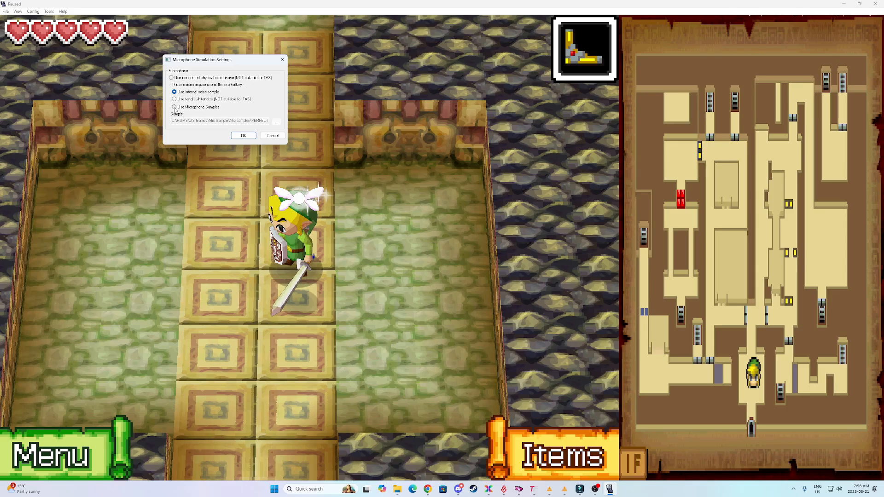
{"action": "left_click", "coordinate": [174, 107]}
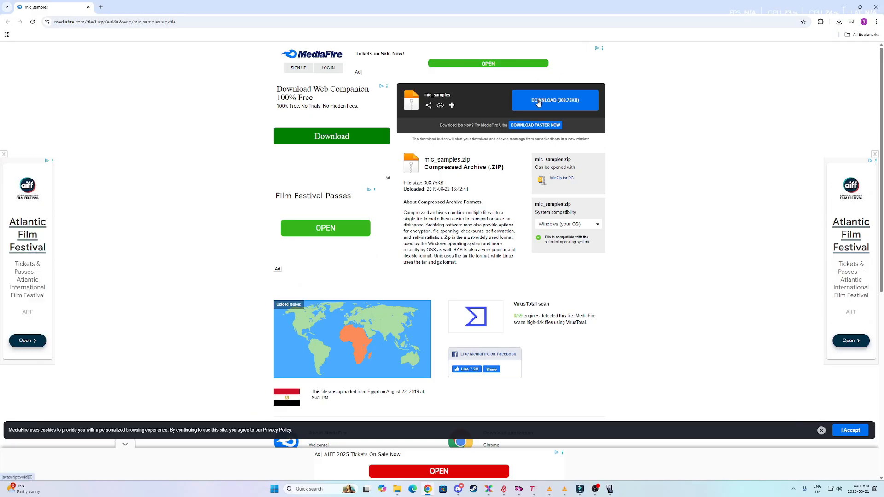
{"action": "mouse_move", "coordinate": [574, 100]}
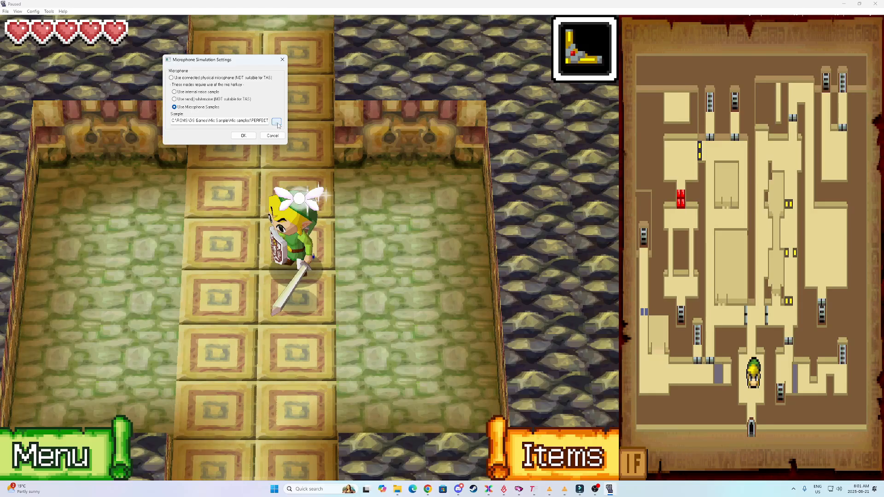
- Pick the PERFECT BLOW WAV from DS Games > Mic Sample > Mic samples and close the settings
{"action": "left_click", "coordinate": [277, 123]}
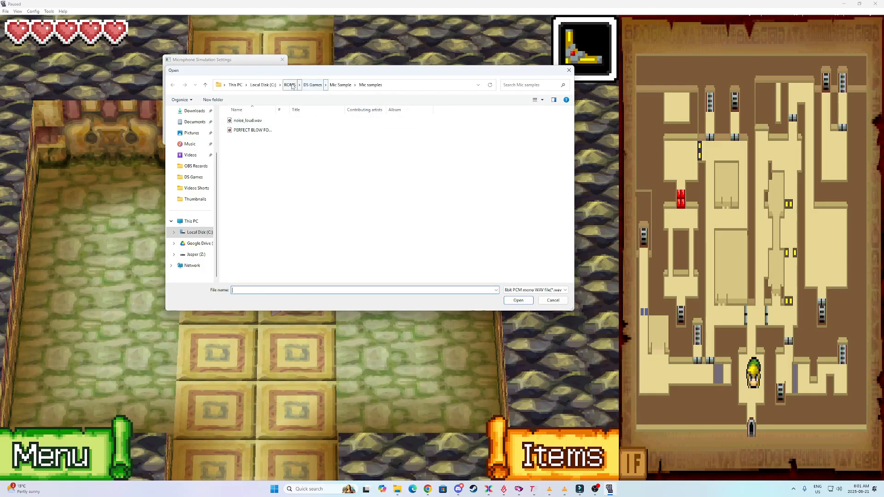
{"action": "left_click", "coordinate": [312, 84]}
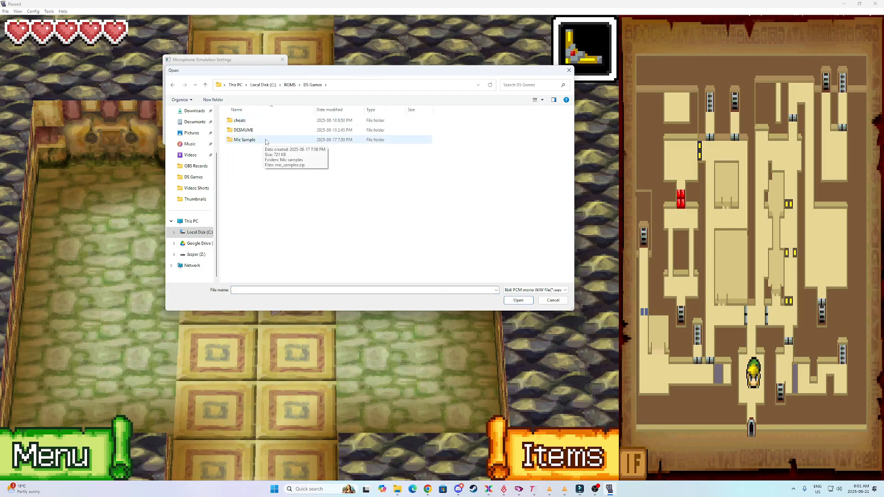
{"action": "double_click", "coordinate": [243, 139]}
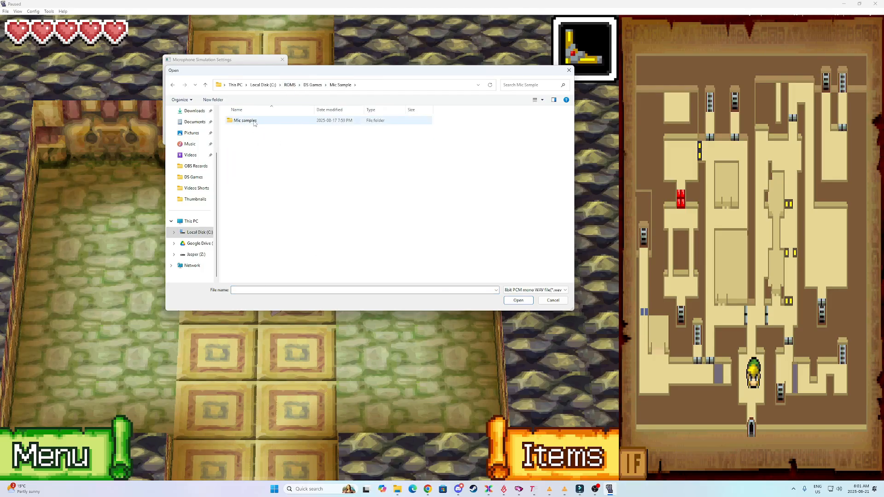
{"action": "double_click", "coordinate": [245, 120]}
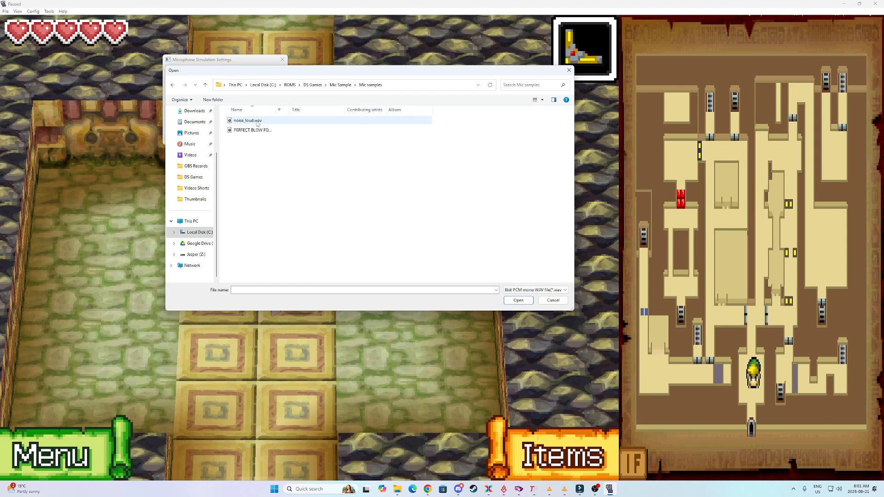
{"action": "left_click", "coordinate": [252, 129]}
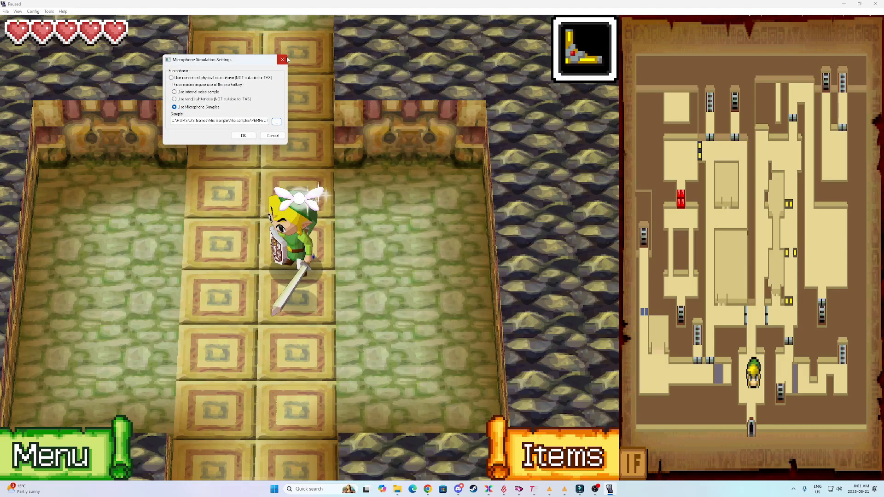
{"action": "left_click", "coordinate": [283, 60]}
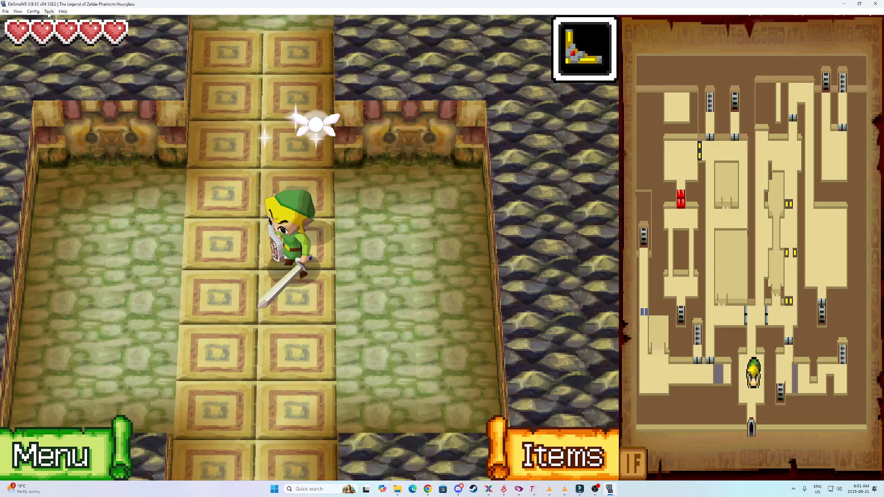
{"action": "left_click", "coordinate": [33, 11]}
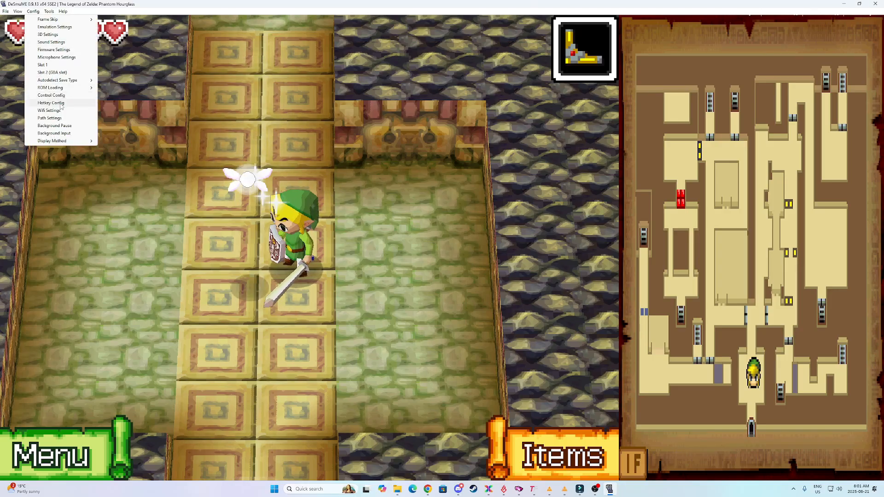
{"action": "left_click", "coordinate": [51, 102]}
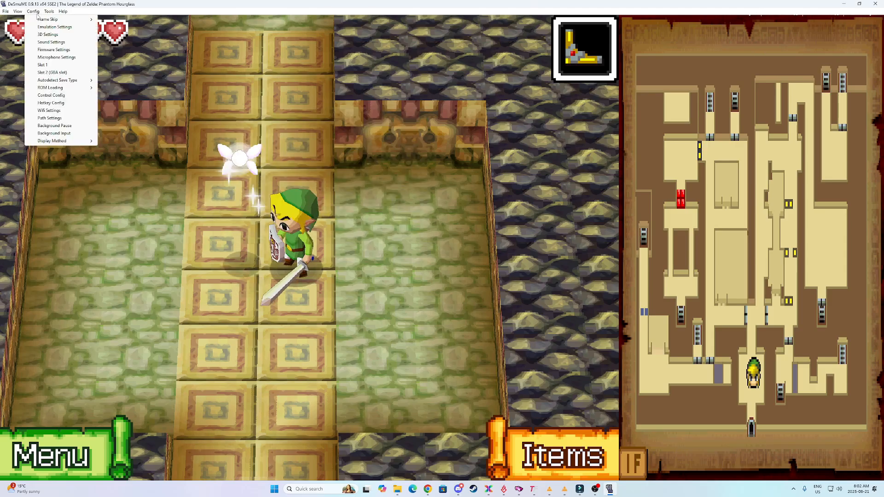
{"action": "mouse_move", "coordinate": [55, 95]}
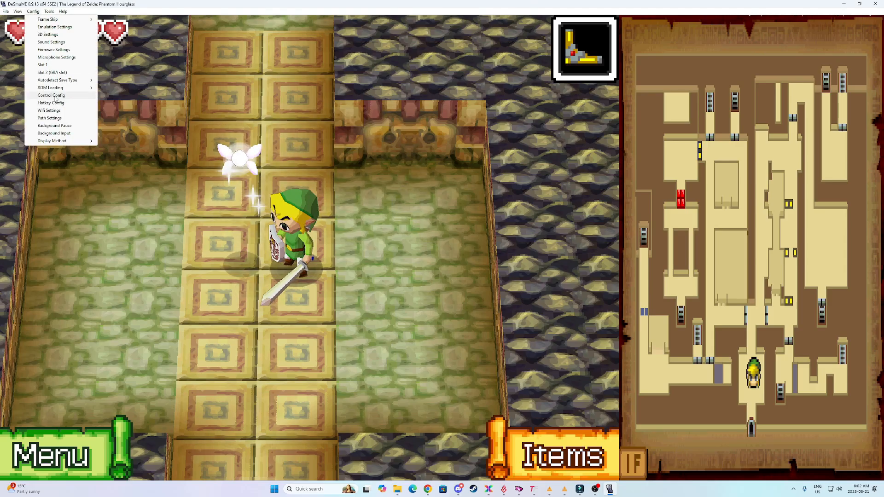
{"action": "left_click", "coordinate": [51, 95]}
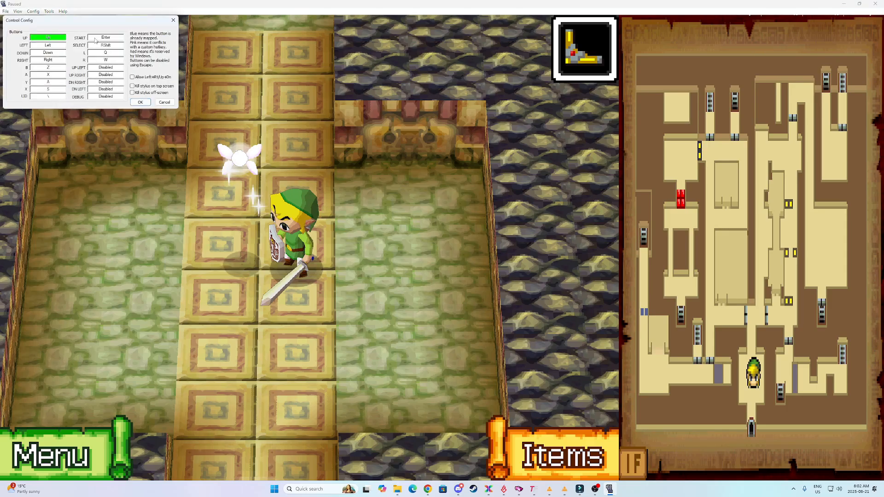
{"action": "left_click_drag", "start_coordinate": [19, 20], "coordinate": [311, 71]}
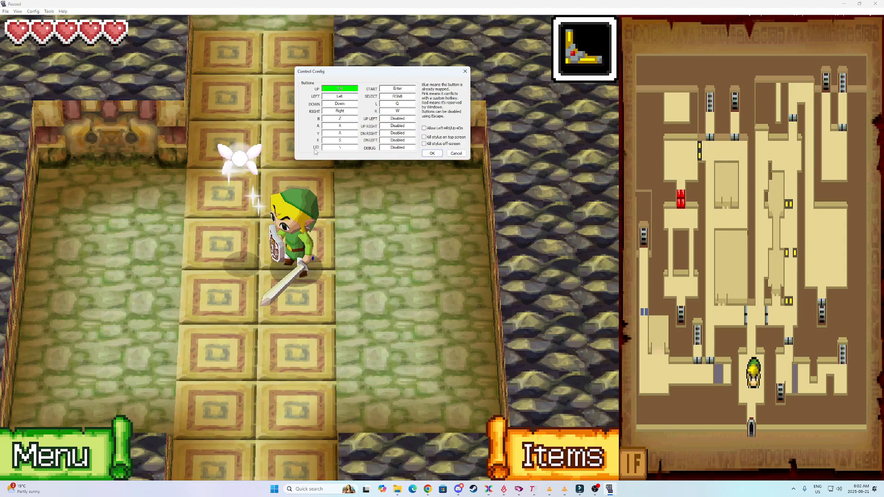
{"action": "mouse_move", "coordinate": [347, 151]}
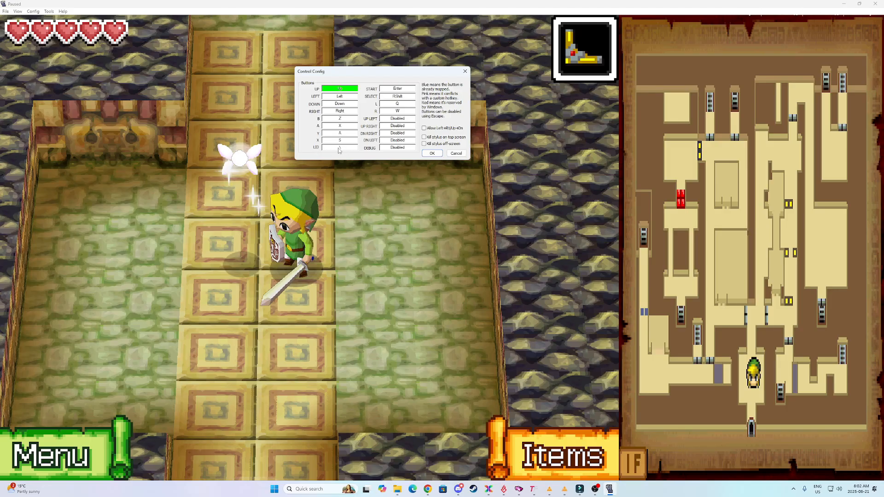
{"action": "left_click", "coordinate": [432, 154]}
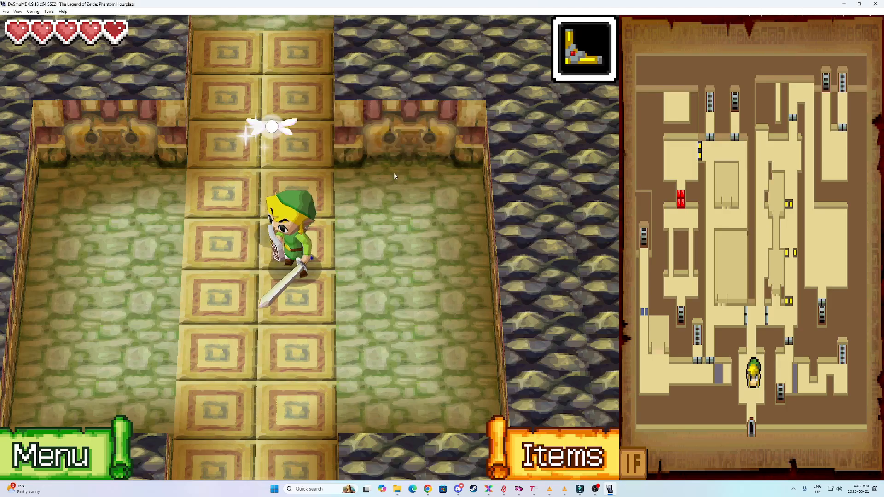